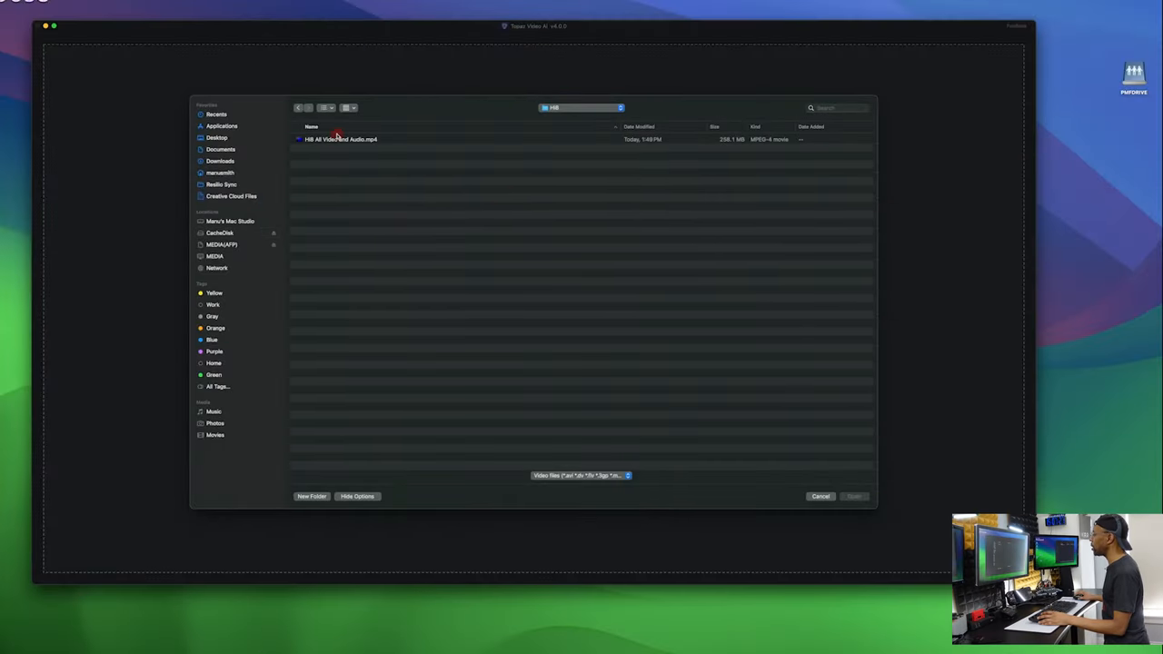
Import the Hi8 home video so it appears in both original and enhanced preview panes.
click(819, 496)
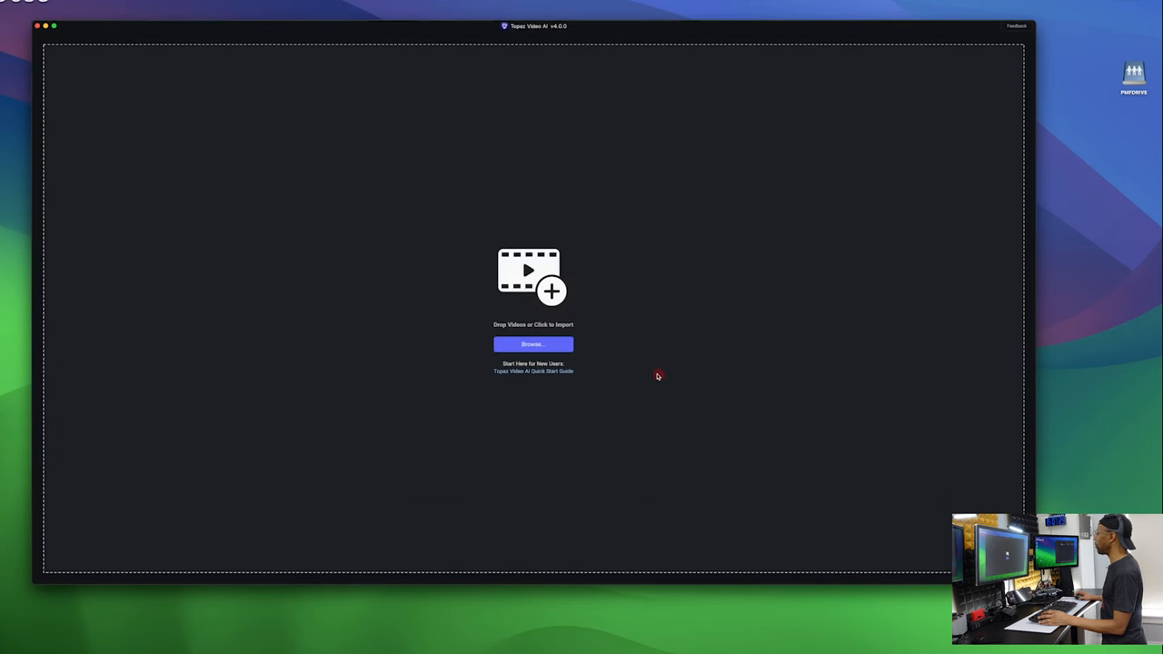
click(534, 343)
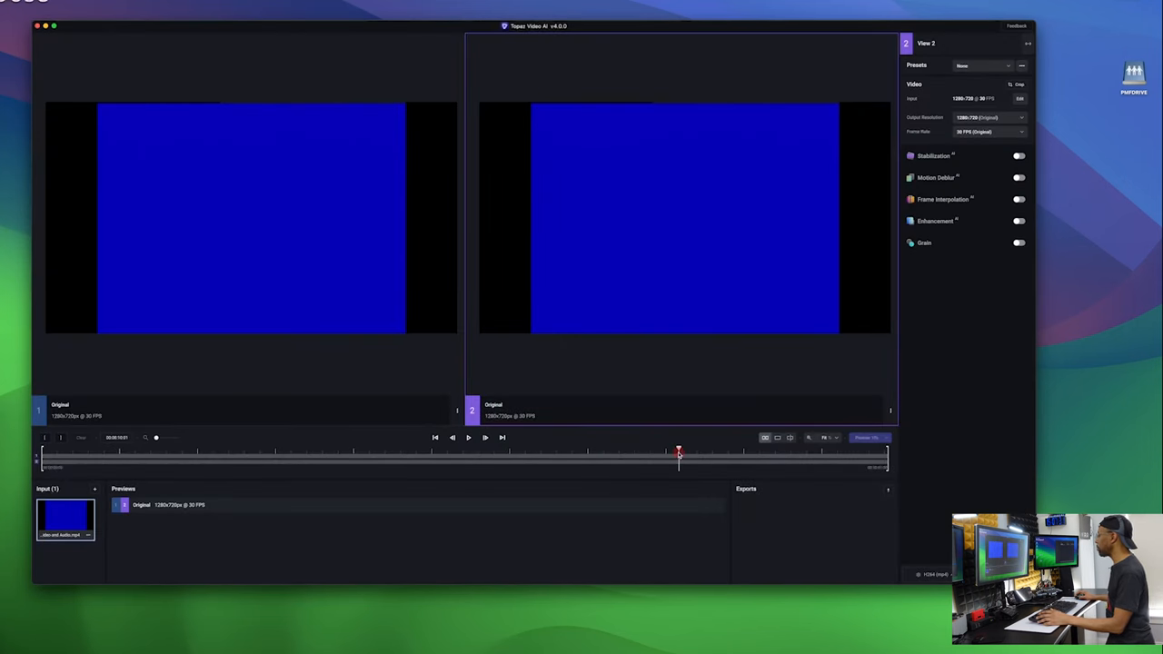
Scrub the playhead forward until the man in glasses appears in both panes.
drag(680, 463, 748, 464)
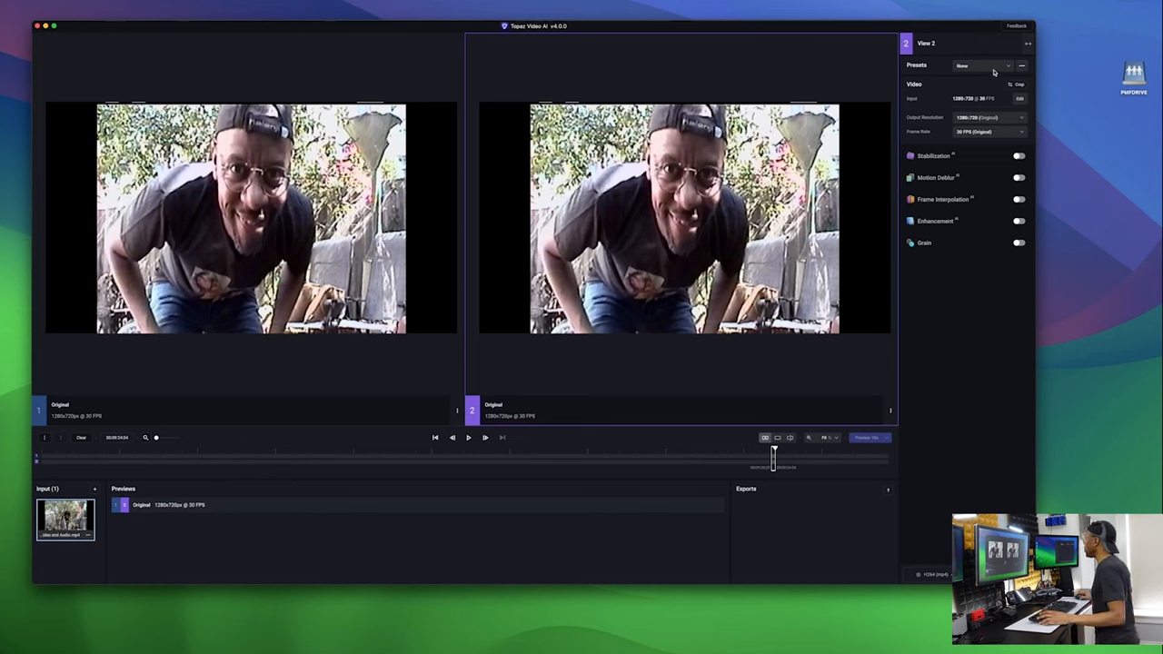
Apply the Upscale to HD preset, targeting 1920×1080 enhanced output.
click(981, 66)
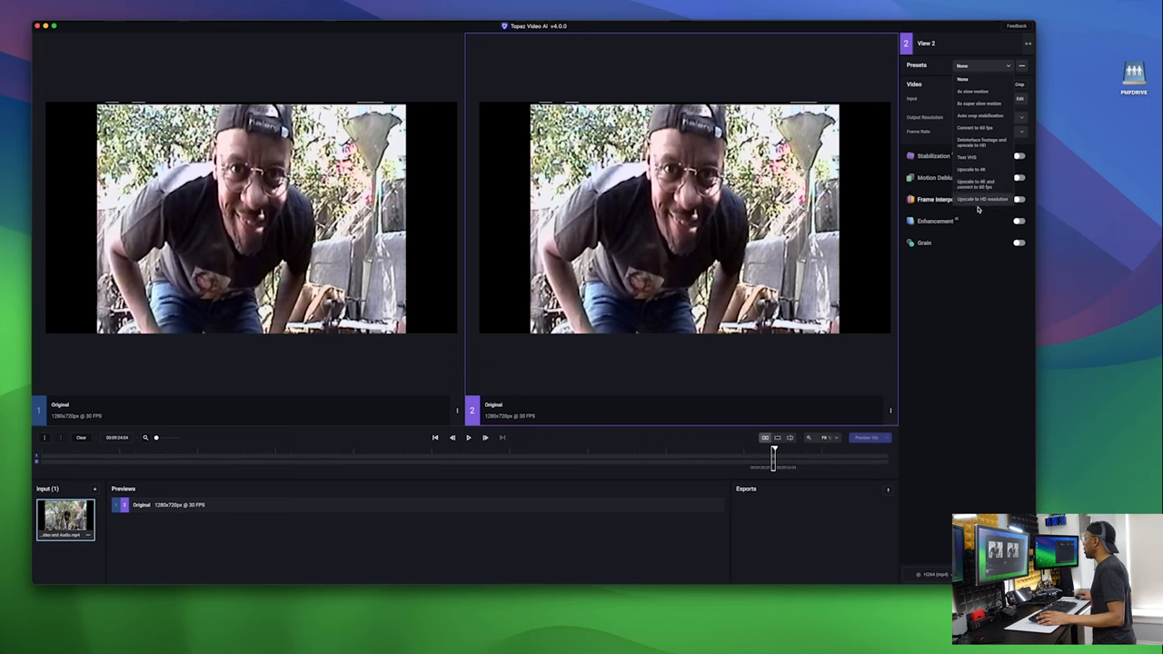
click(981, 198)
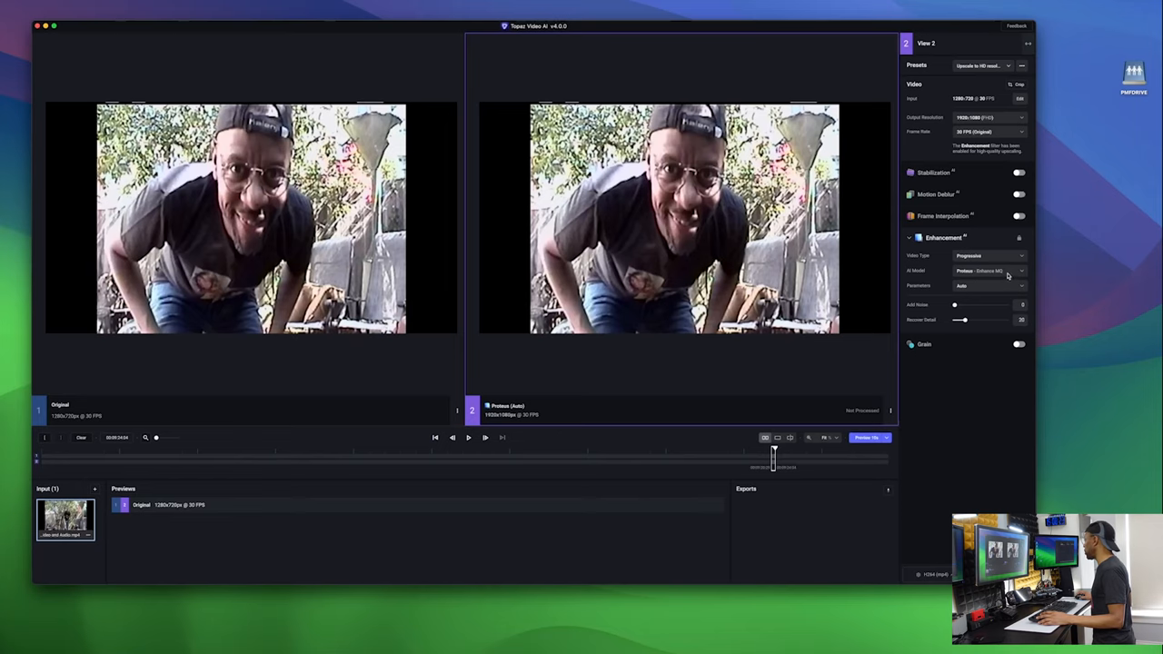
click(988, 254)
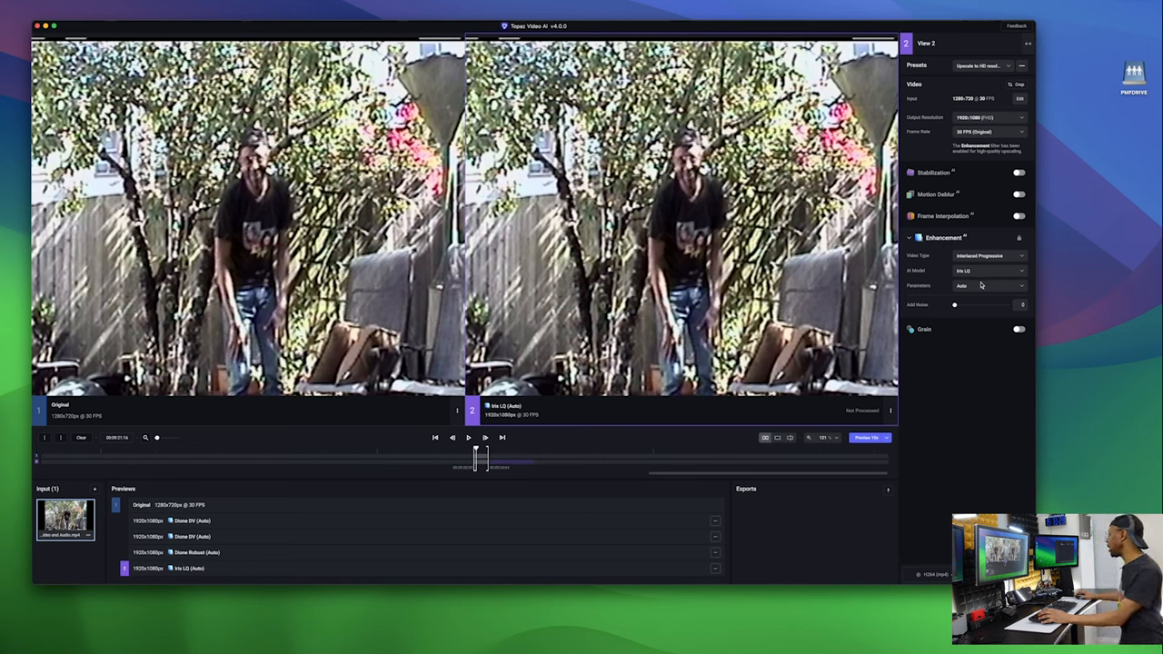
mouse_move(644, 385)
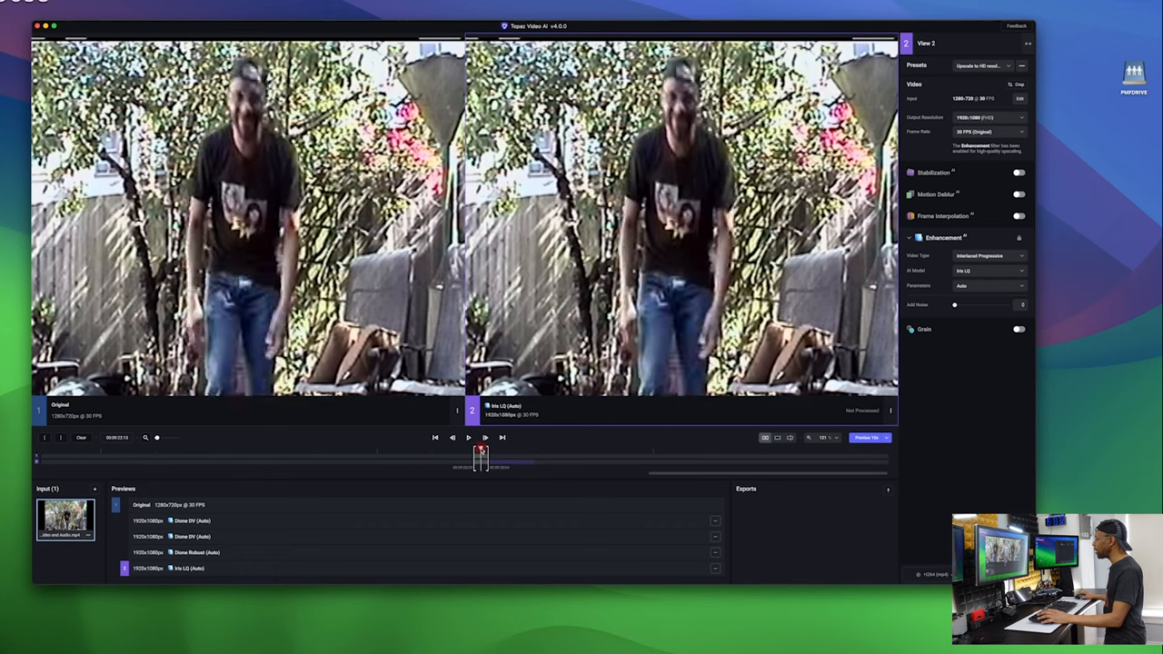
Play the Iris enhanced preview fitted in view beside the original for comparison.
click(485, 436)
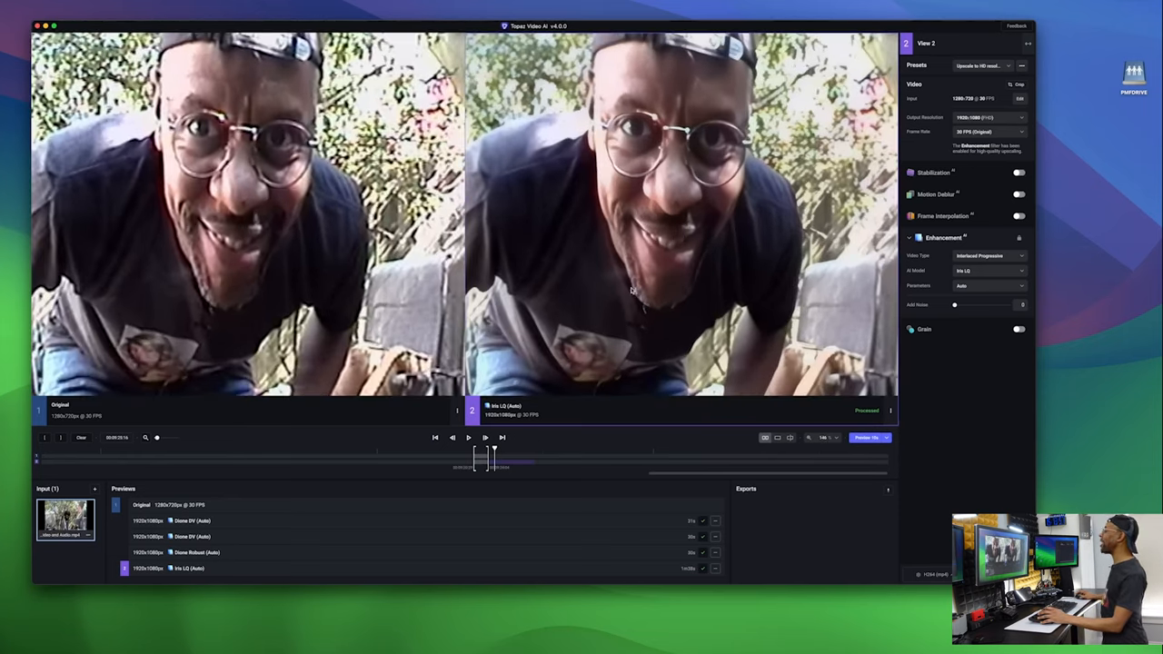
click(468, 436)
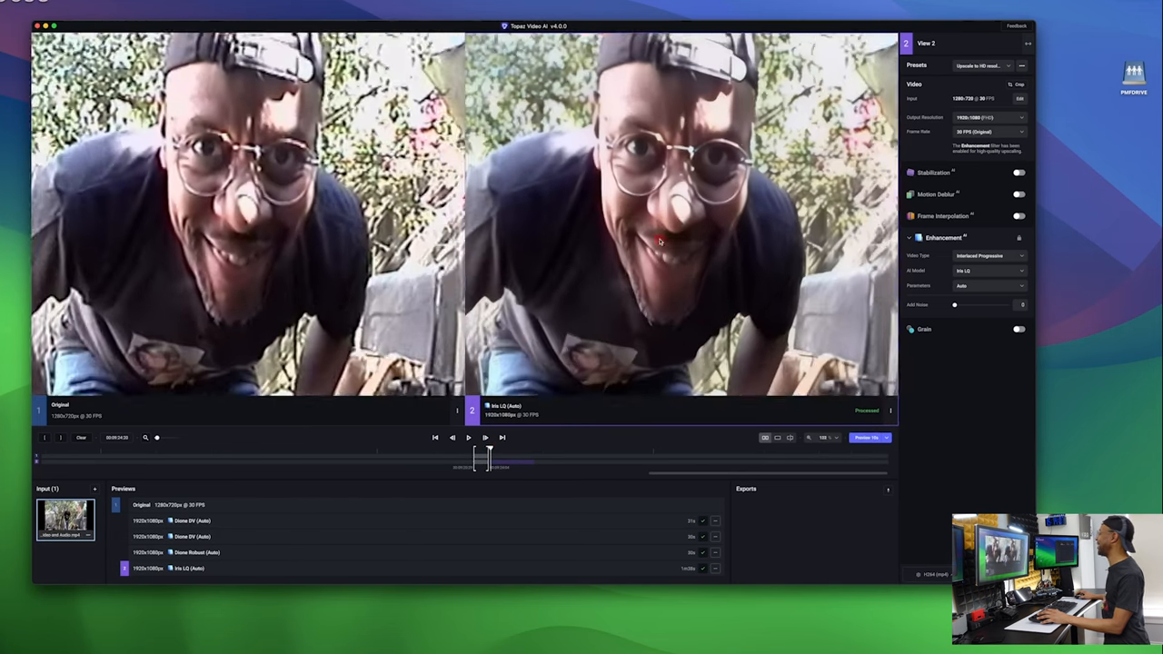
click(469, 436)
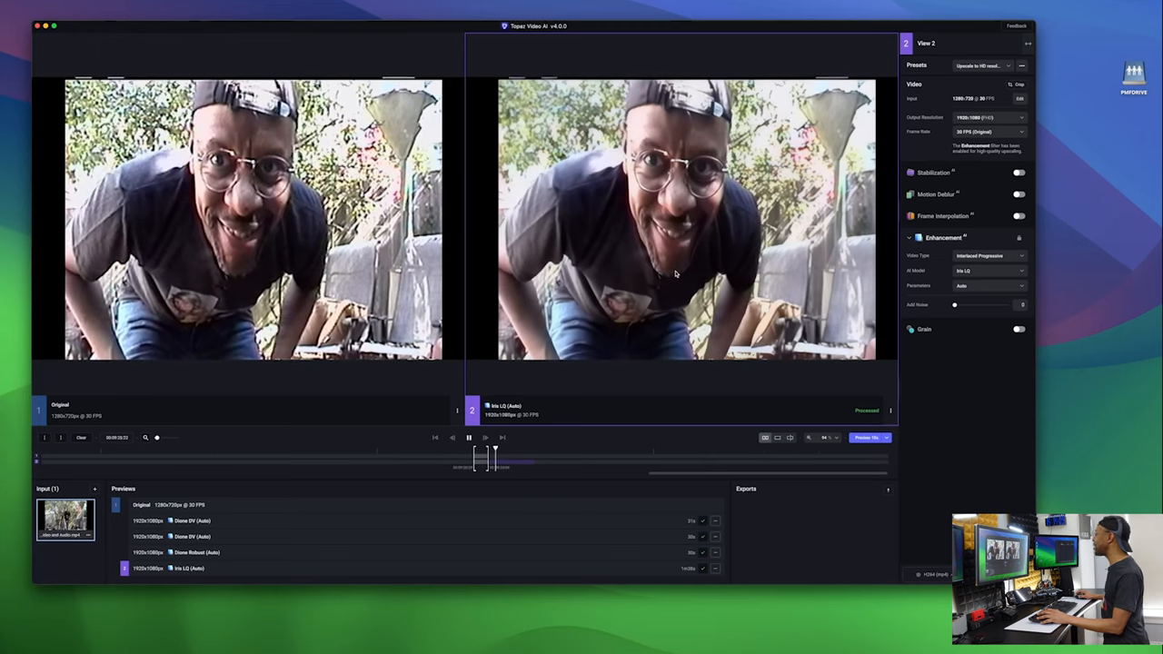
click(469, 436)
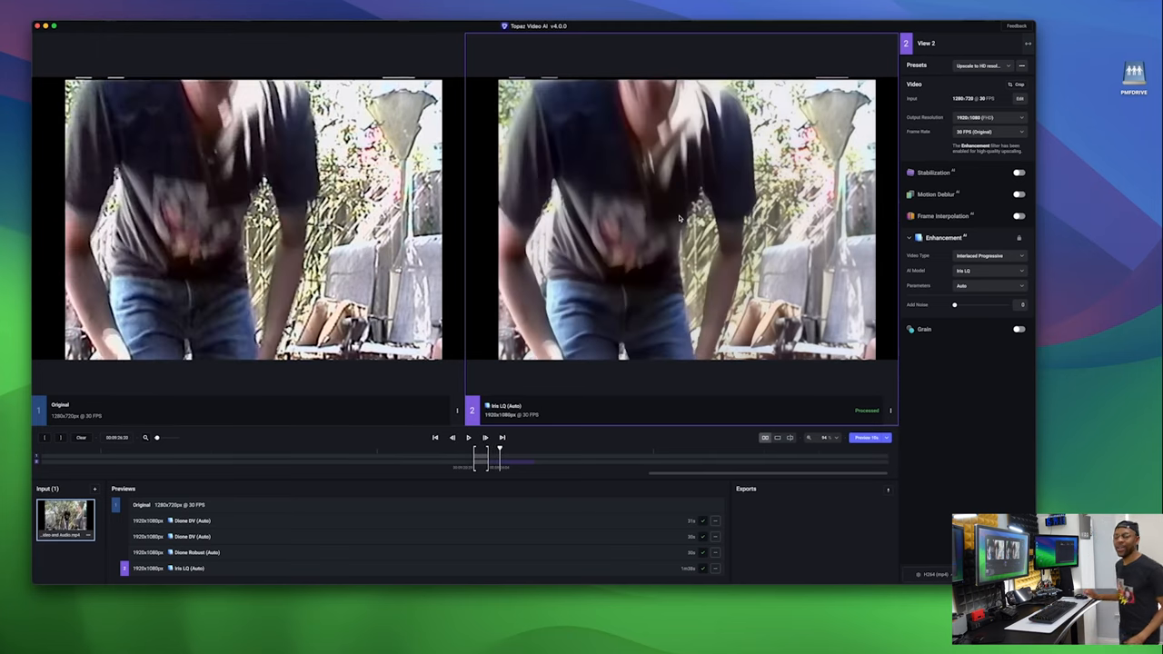